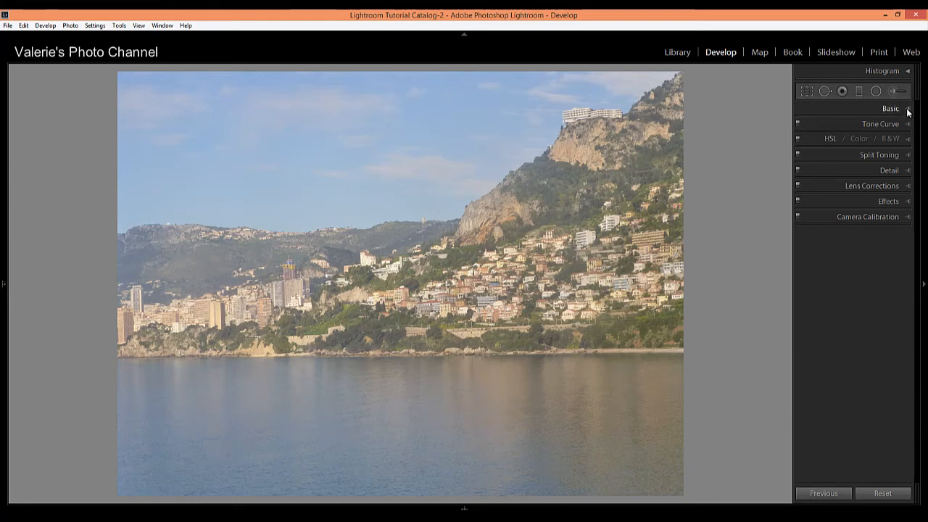
# Expand the Basic panel in the Develop module for the harbour landscape photo.
pyautogui.click(890, 107)
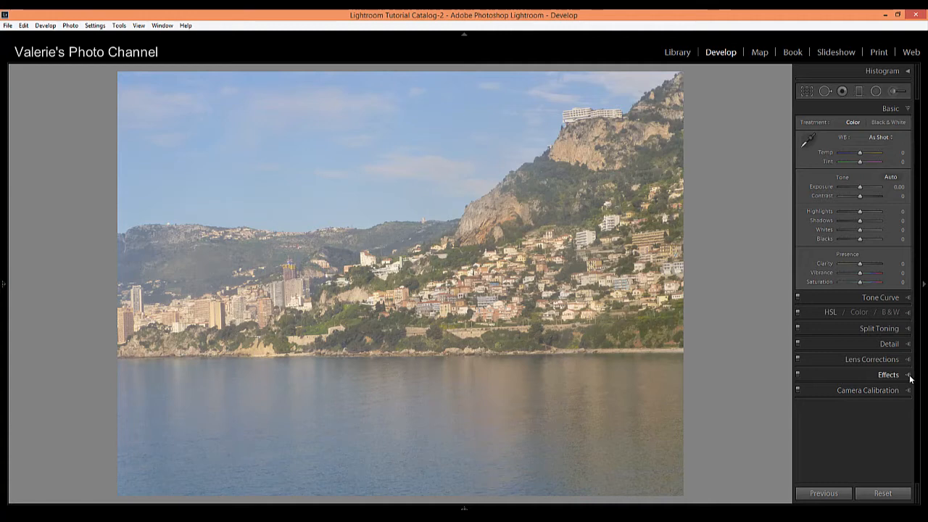
# Raise the Effects Dehaze Amount stepwise to its maximum of +100, clearing the haze and deepening the sky.
pyautogui.click(887, 376)
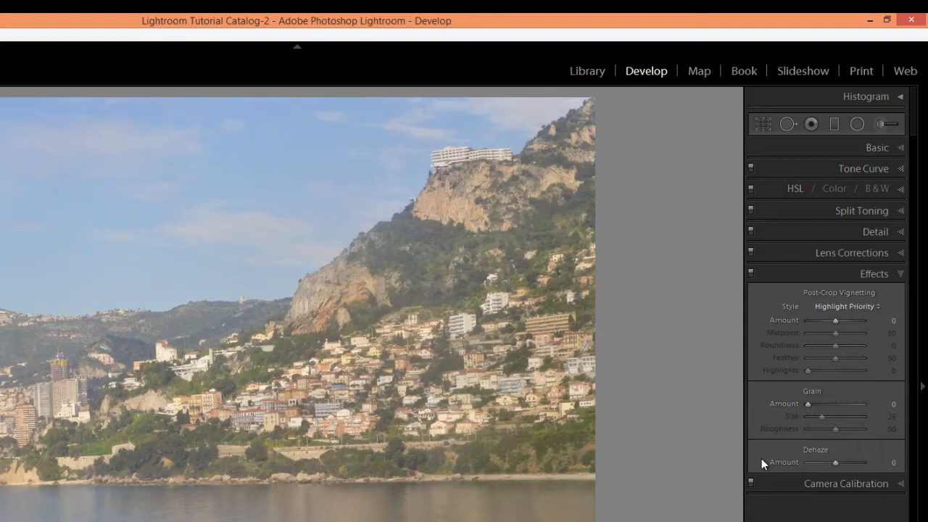
pyautogui.moveTo(767, 464)
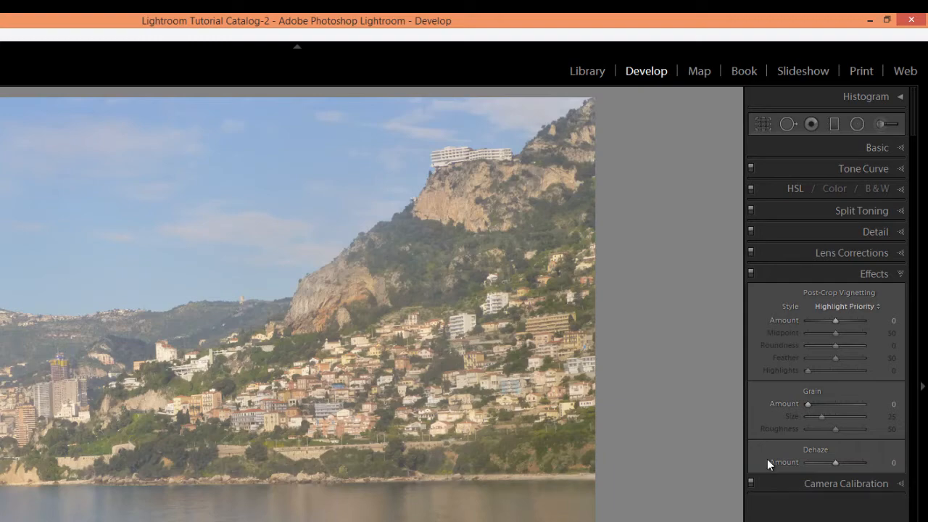
pyautogui.moveTo(835, 464)
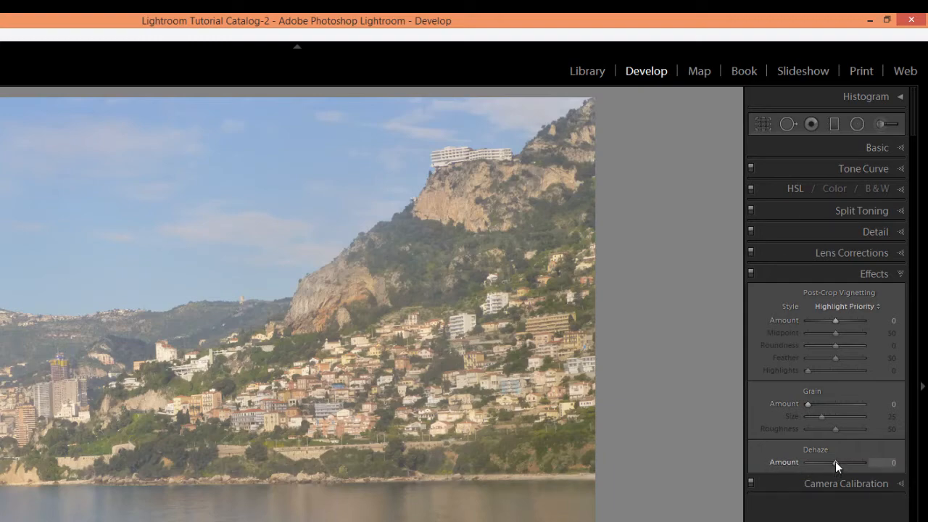
pyautogui.moveTo(833, 461); pyautogui.dragTo(867, 340)
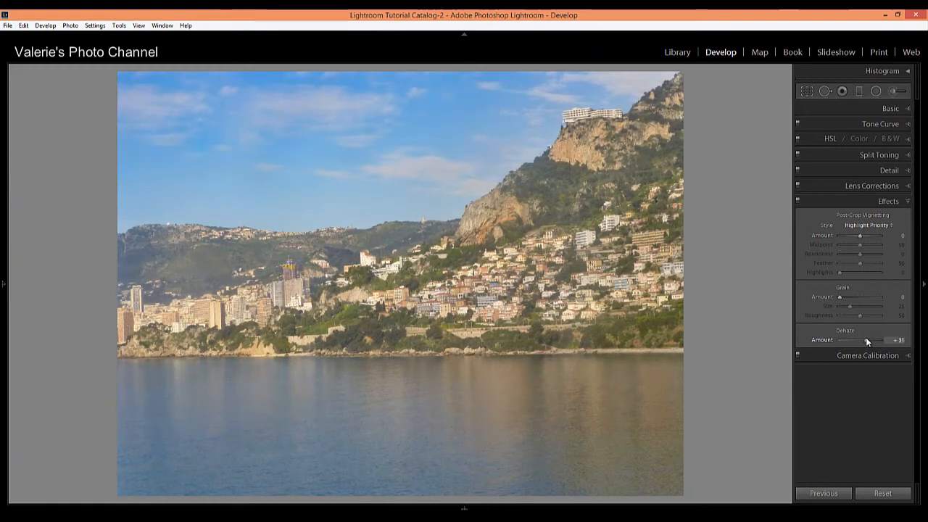
pyautogui.moveTo(866, 340); pyautogui.dragTo(869, 341)
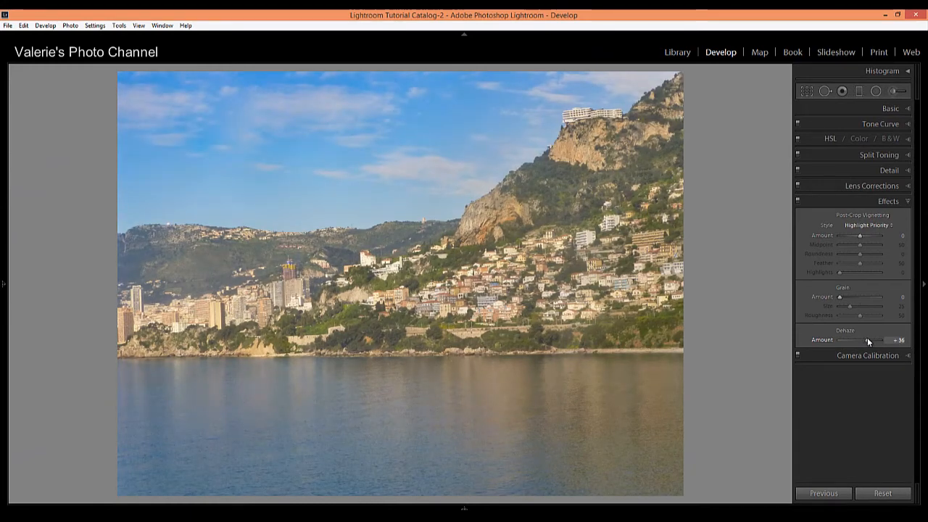
pyautogui.moveTo(870, 340); pyautogui.dragTo(873, 341)
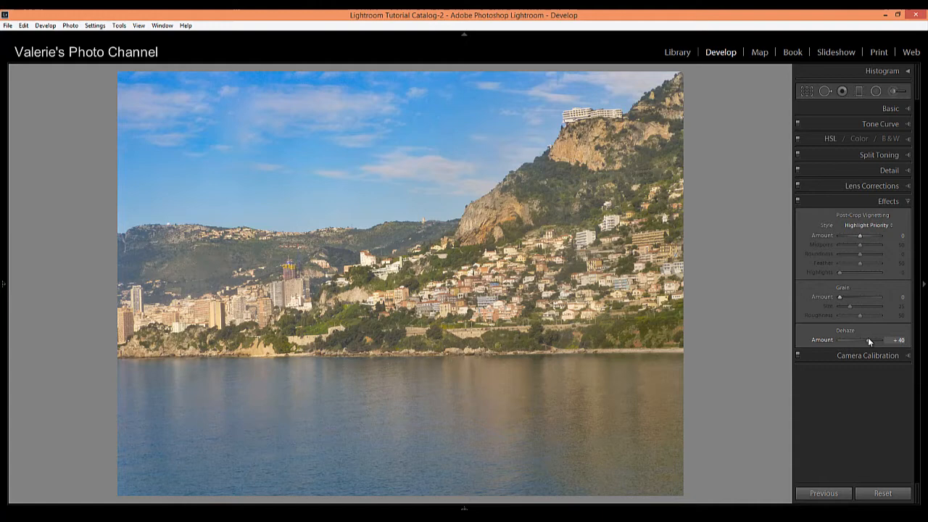
pyautogui.moveTo(868, 341); pyautogui.dragTo(869, 341)
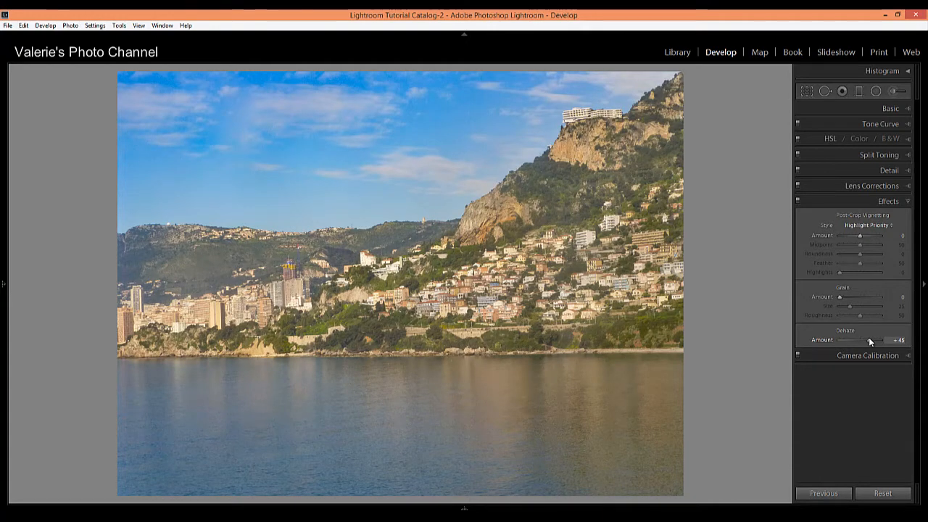
pyautogui.moveTo(870, 340); pyautogui.dragTo(877, 339)
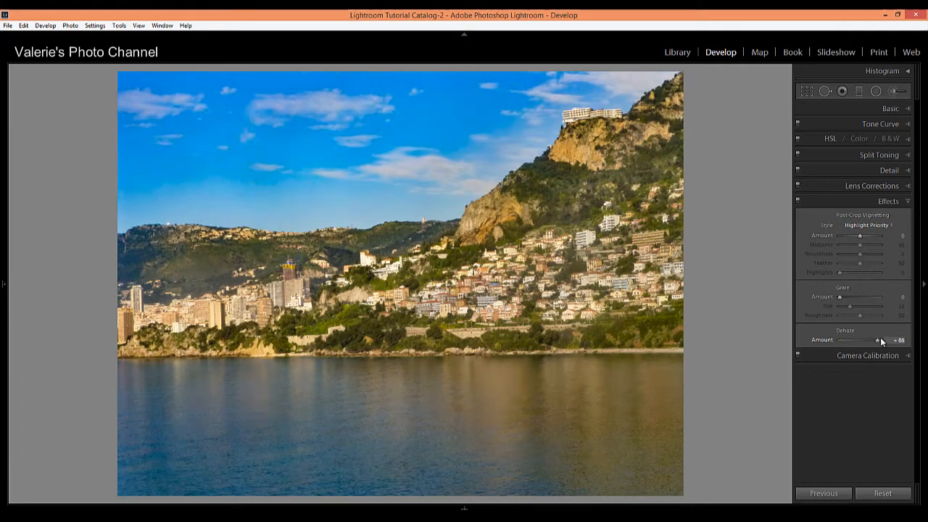
pyautogui.moveTo(876, 339); pyautogui.dragTo(882, 339)
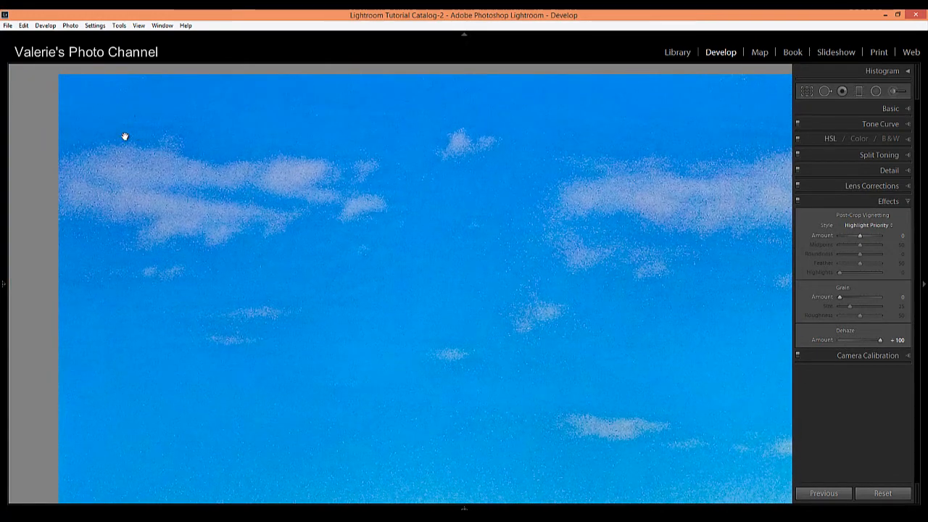
pyautogui.moveTo(185, 188)
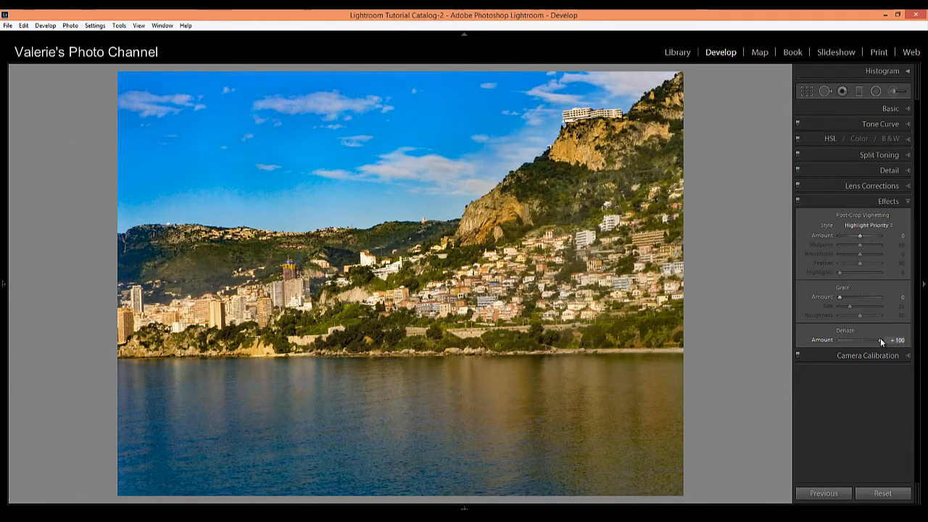
# Pull Dehaze down into negative values to compare, then settle it at a moderate +30 or so.
pyautogui.moveTo(882, 339); pyautogui.dragTo(858, 339)
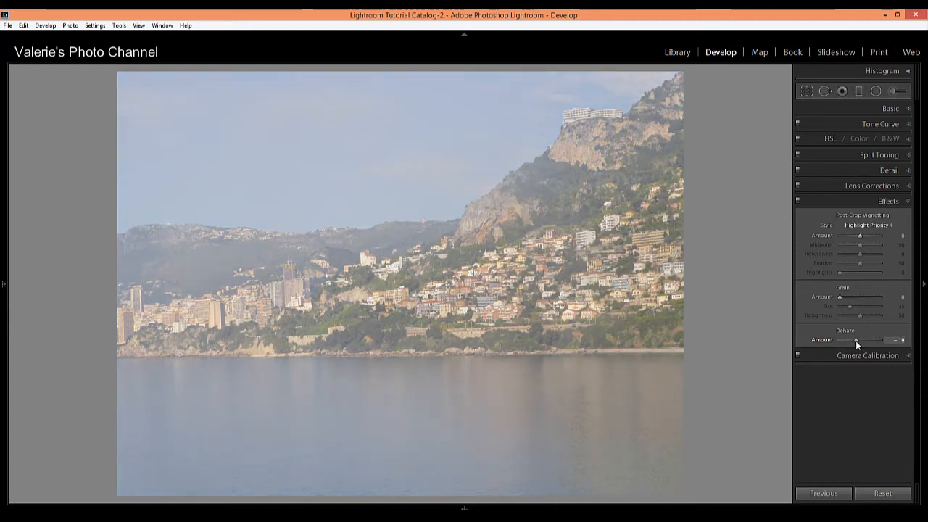
pyautogui.moveTo(855, 339); pyautogui.dragTo(873, 339)
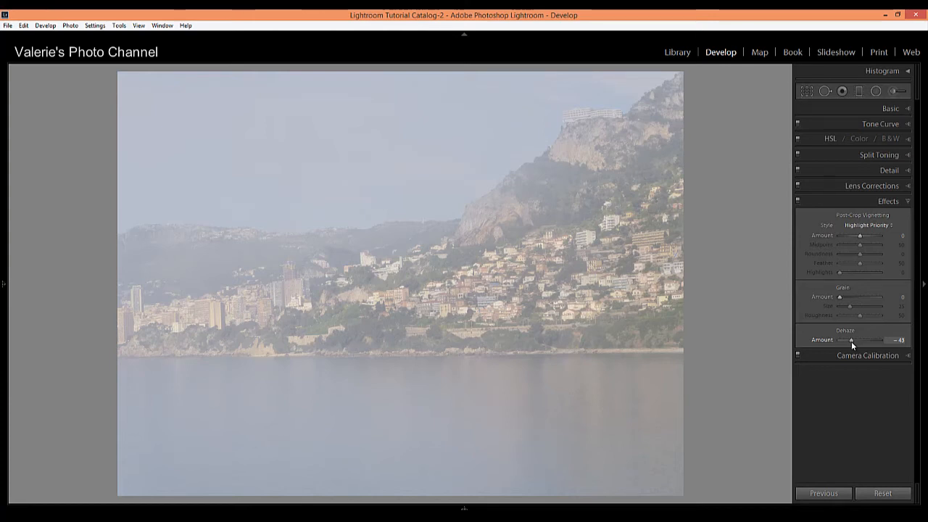
pyautogui.moveTo(852, 340); pyautogui.dragTo(864, 340)
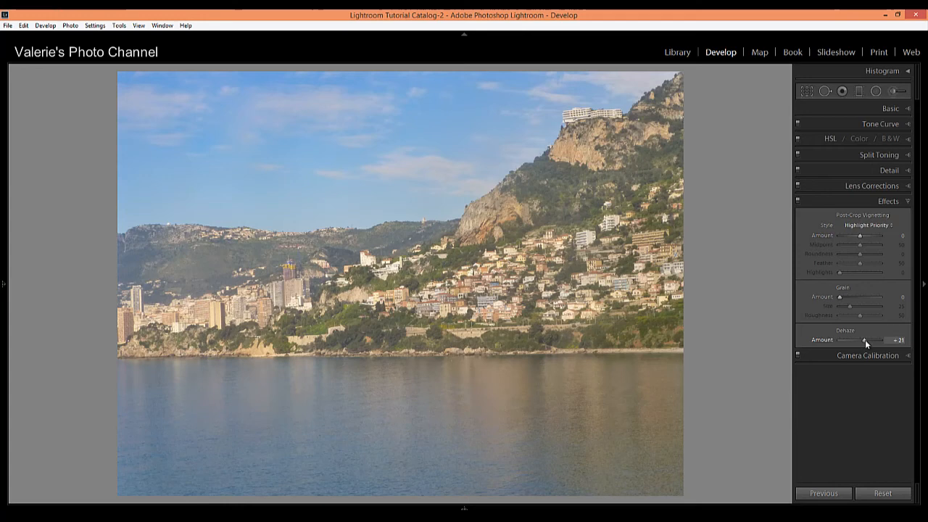
pyautogui.moveTo(864, 340); pyautogui.dragTo(873, 340)
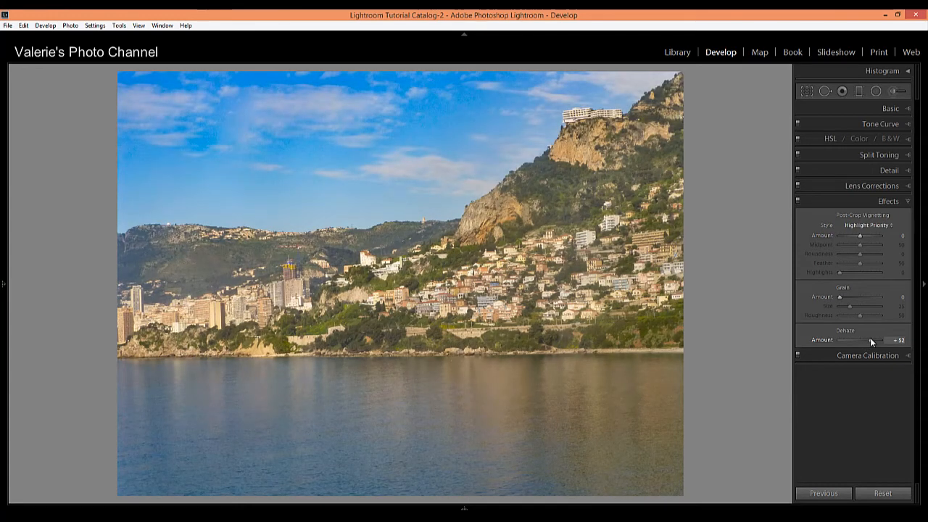
pyautogui.moveTo(871, 340); pyautogui.dragTo(867, 341)
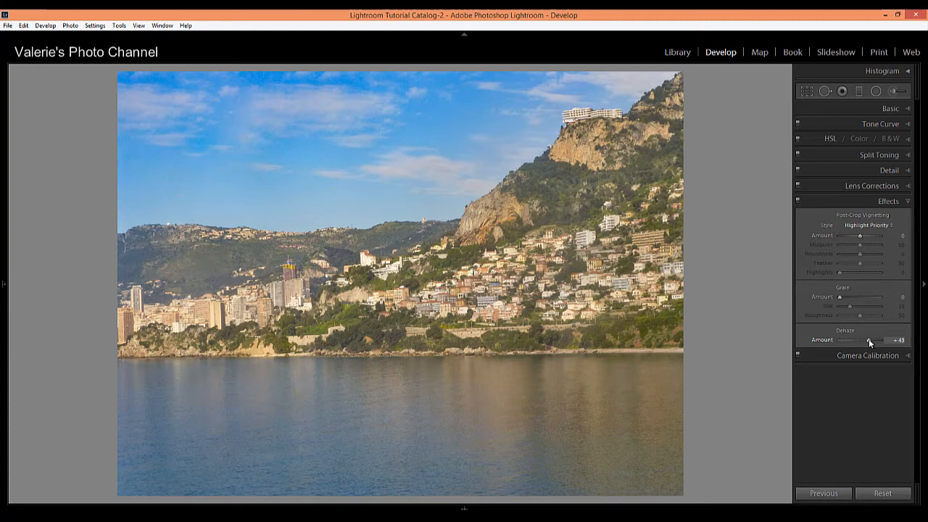
pyautogui.moveTo(864, 424)
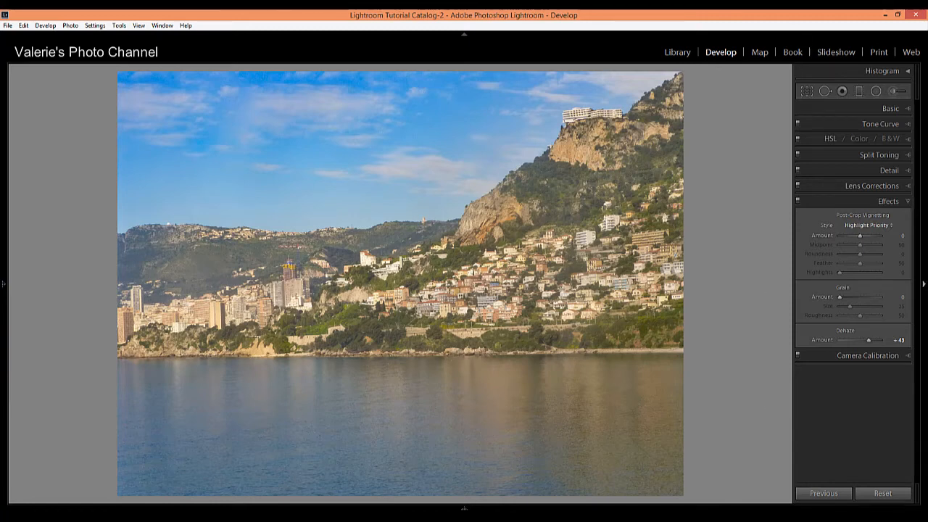
# In Basic, lower Highlights to about -45, lift Shadows to about +40 and nudge Whites slightly up.
pyautogui.click(890, 107)
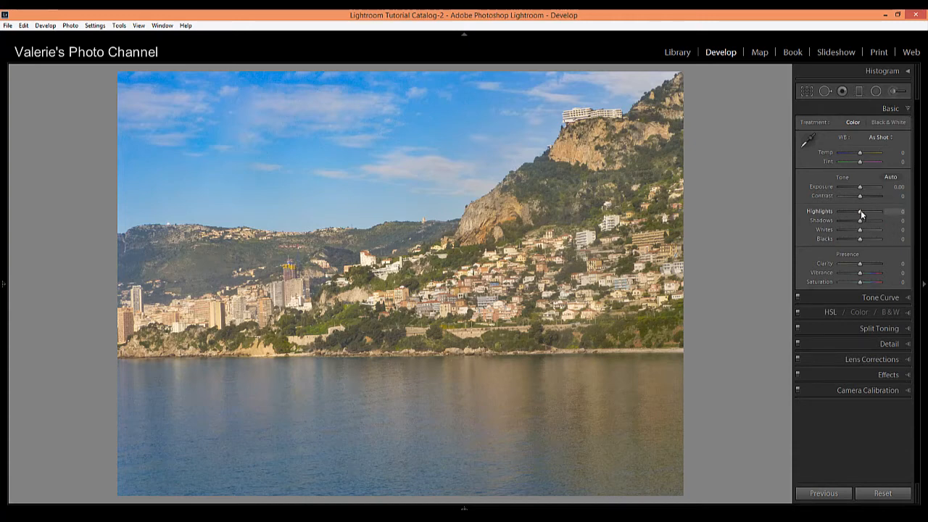
pyautogui.moveTo(867, 212); pyautogui.dragTo(855, 212)
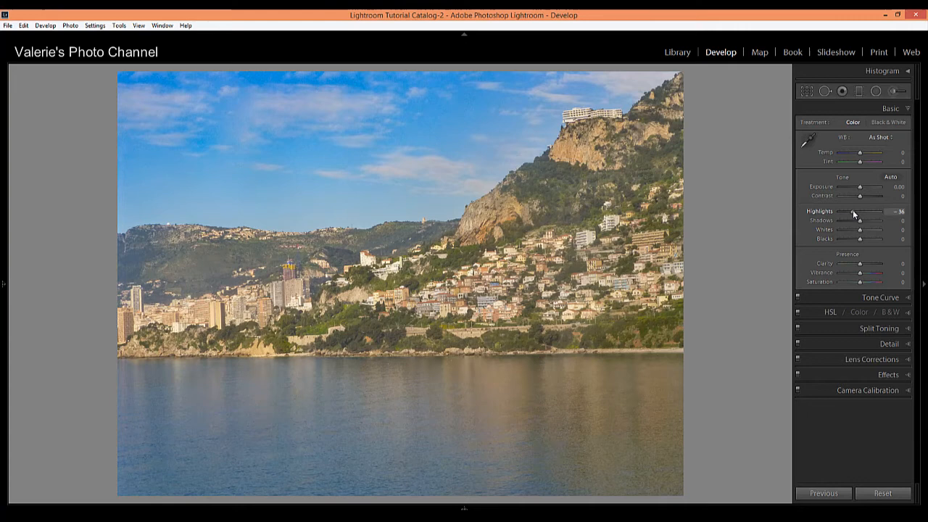
pyautogui.moveTo(856, 212); pyautogui.dragTo(854, 212)
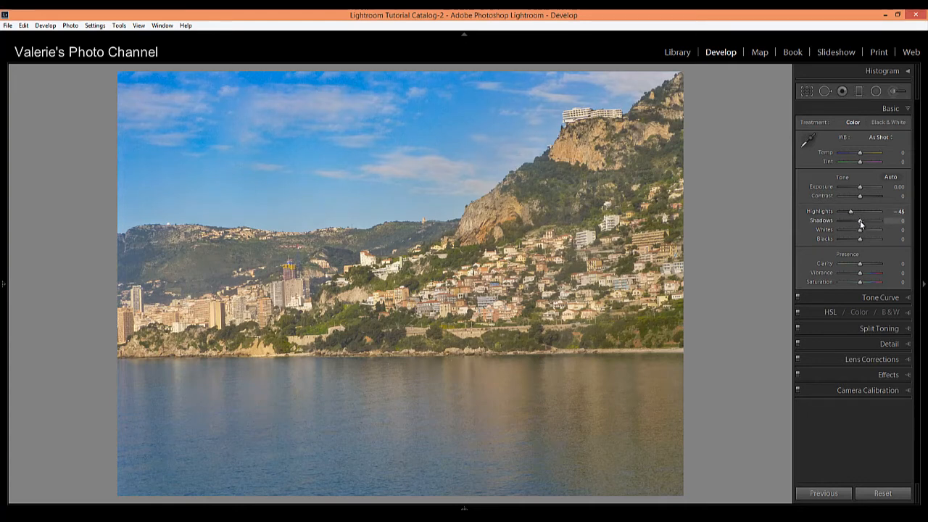
pyautogui.moveTo(859, 221); pyautogui.dragTo(870, 220)
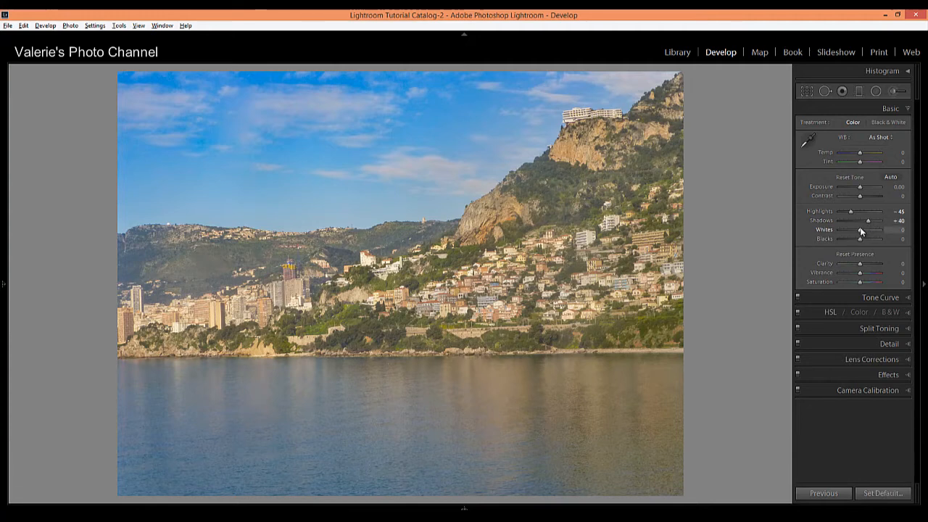
pyautogui.moveTo(861, 229); pyautogui.dragTo(862, 229)
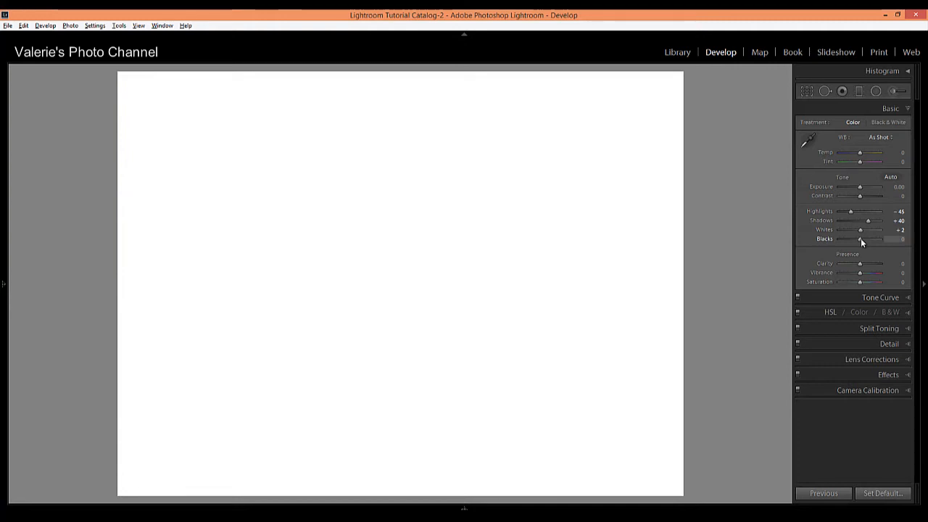
# Darken Blacks while previewing clipping with Alt, settling at roughly -74 for richer darks.
pyautogui.moveTo(859, 238); pyautogui.dragTo(856, 238)
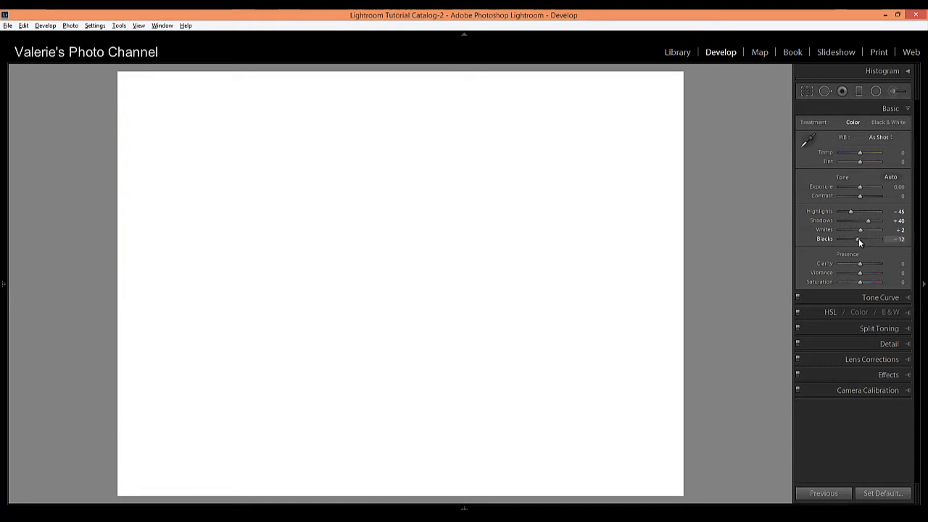
pyautogui.moveTo(858, 239); pyautogui.dragTo(864, 239)
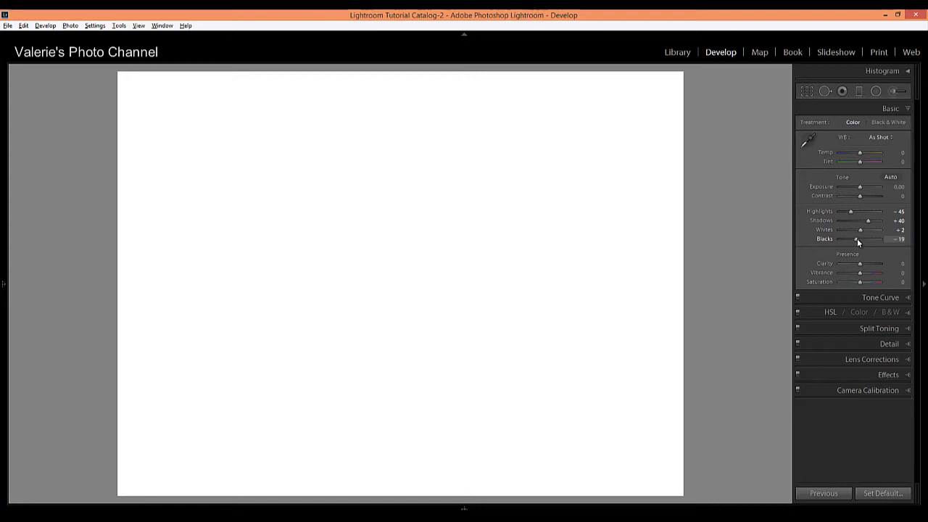
pyautogui.moveTo(855, 239); pyautogui.dragTo(858, 239)
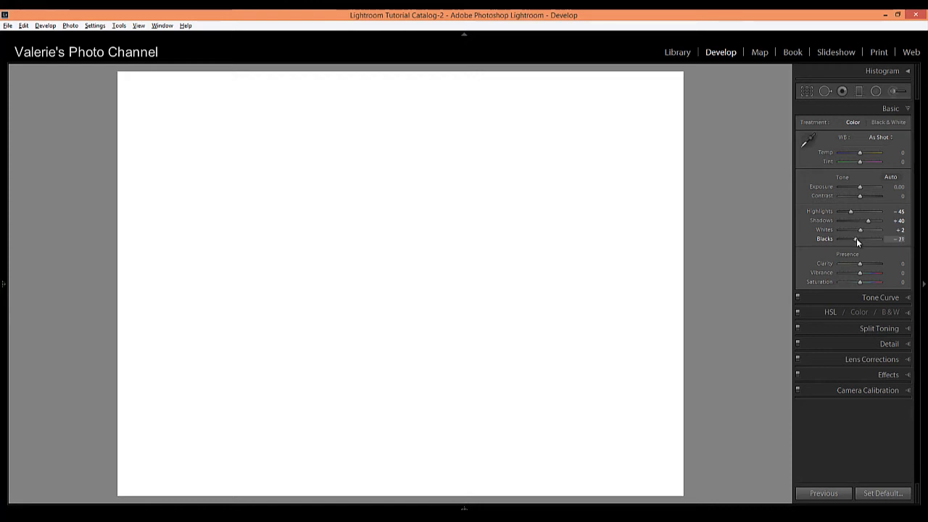
pyautogui.moveTo(858, 239); pyautogui.dragTo(858, 239)
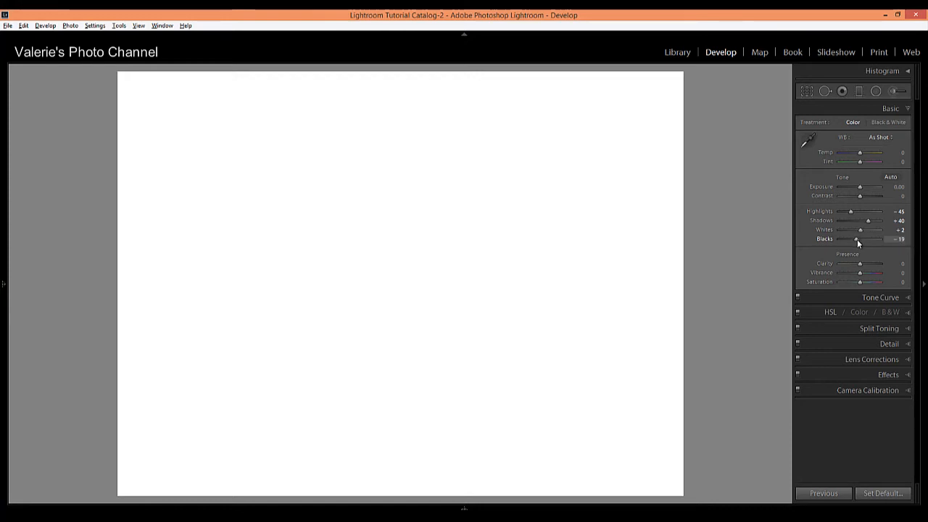
pyautogui.moveTo(858, 239); pyautogui.dragTo(850, 239)
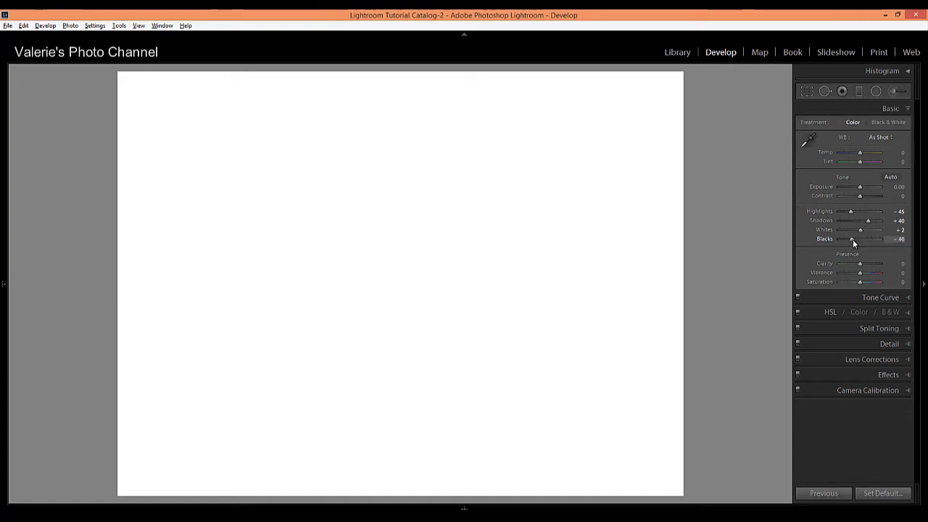
pyautogui.moveTo(852, 239); pyautogui.dragTo(846, 239)
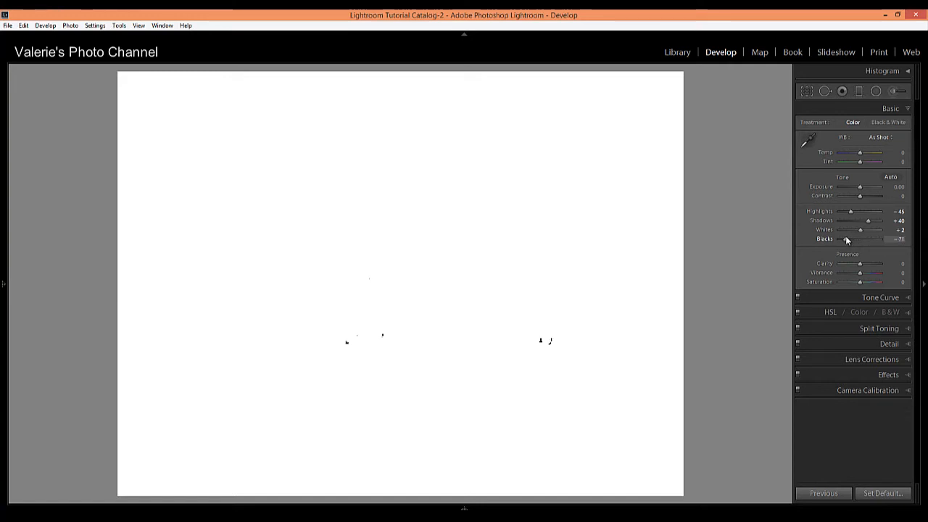
pyautogui.moveTo(844, 239); pyautogui.dragTo(852, 239)
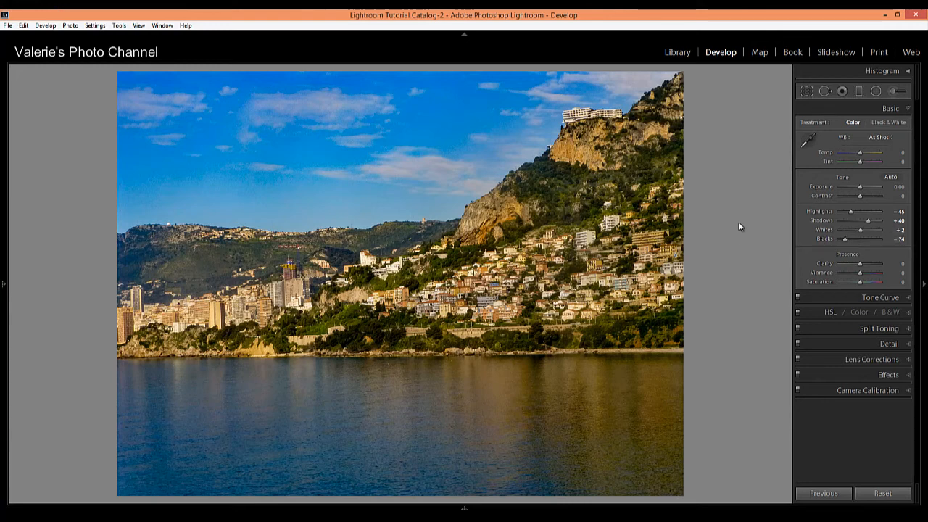
pyautogui.moveTo(724, 219)
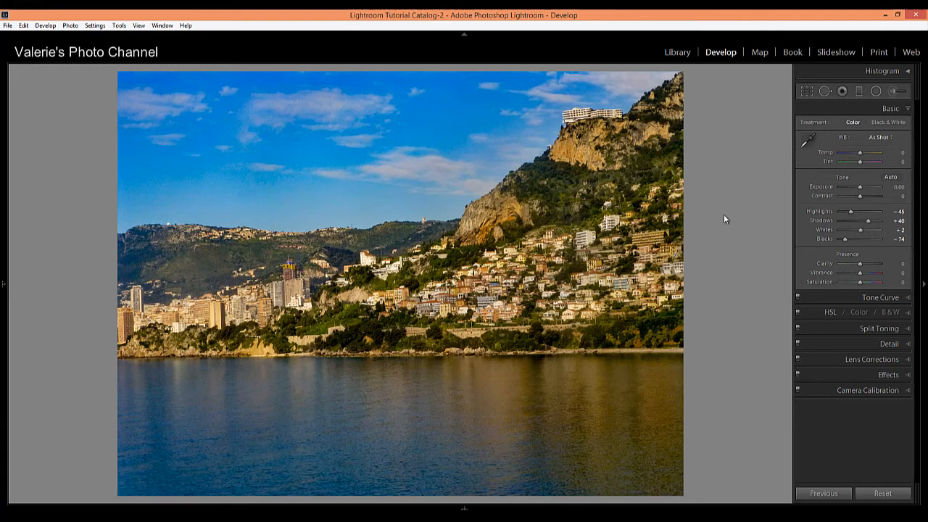
pyautogui.moveTo(740, 329)
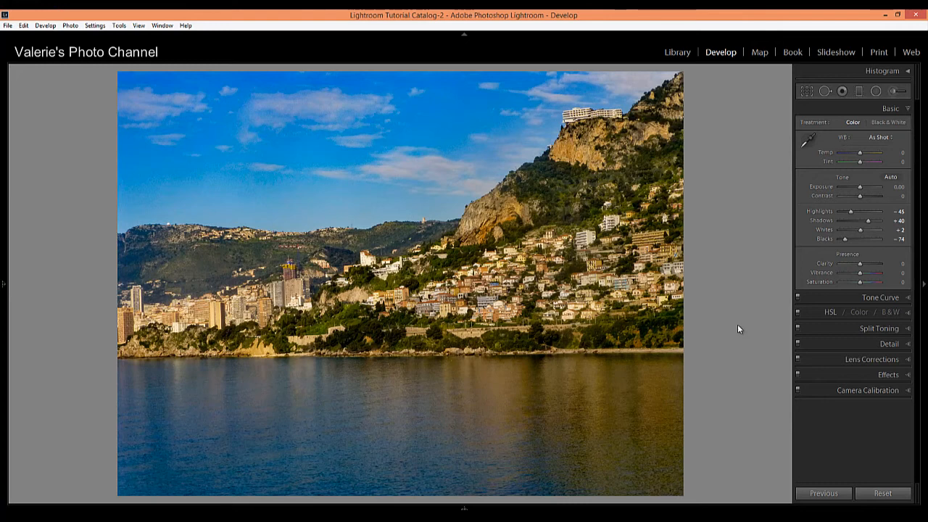
# Adjust Saturation by about 12 and raise Exposure to roughly +0.8 to brighten the photo.
pyautogui.moveTo(866, 281); pyautogui.dragTo(858, 282)
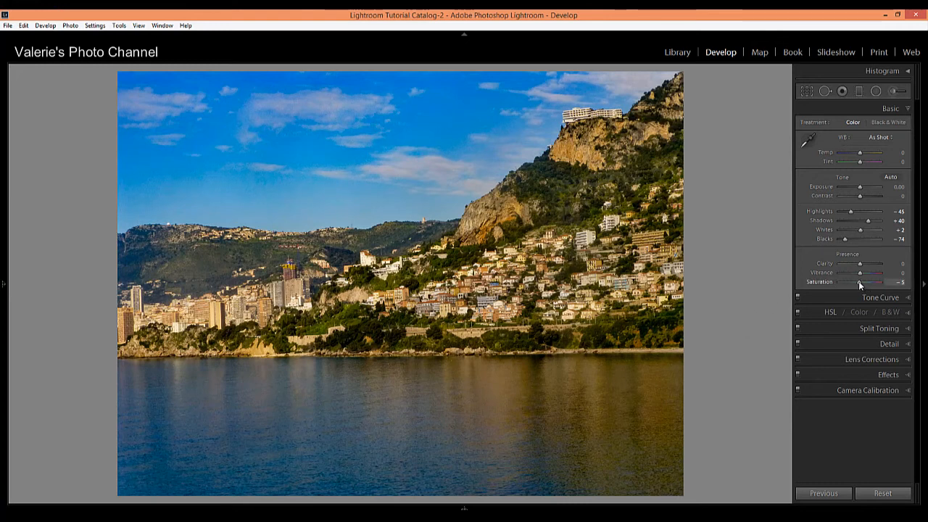
pyautogui.moveTo(867, 281); pyautogui.dragTo(858, 281)
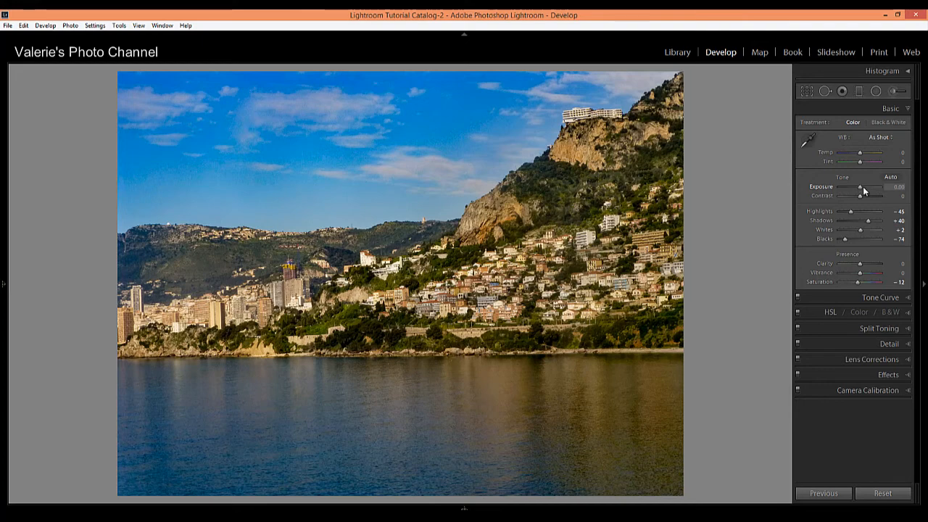
pyautogui.moveTo(860, 187); pyautogui.dragTo(870, 186)
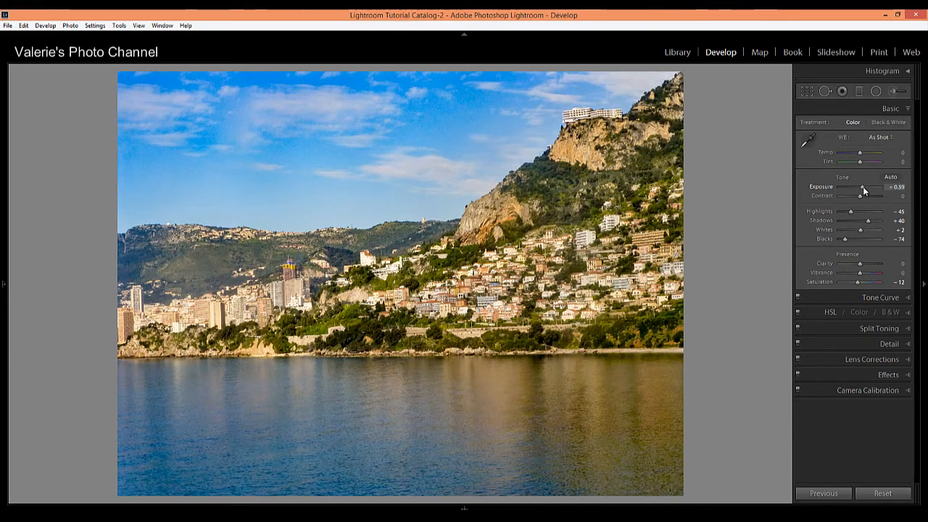
pyautogui.moveTo(861, 187); pyautogui.dragTo(862, 187)
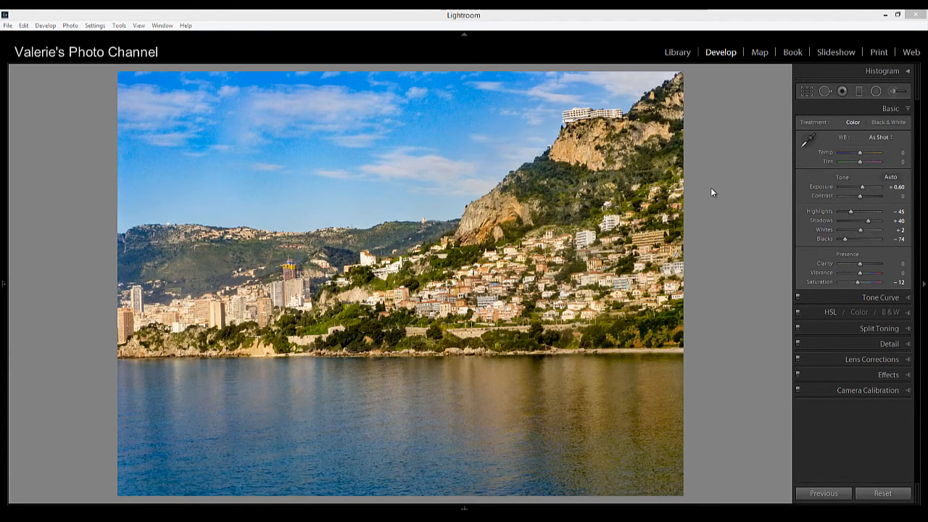
pyautogui.moveTo(747, 271)
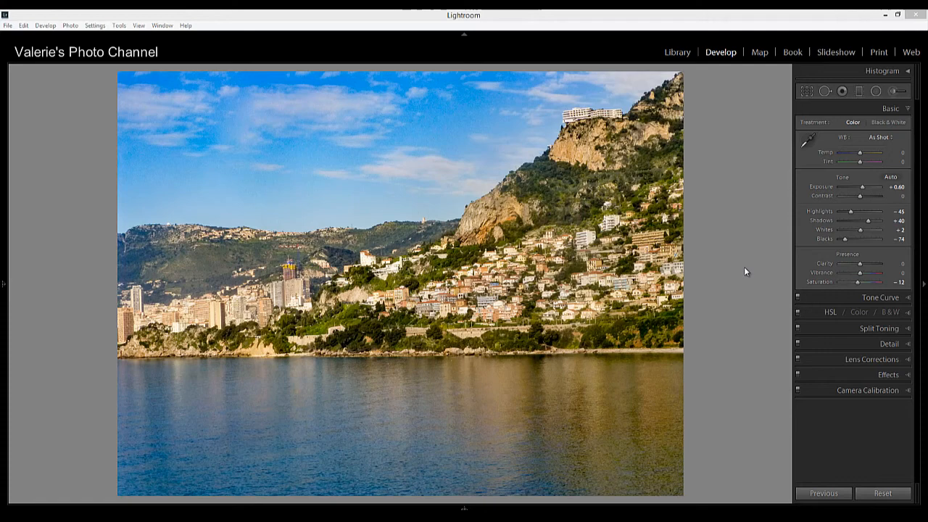